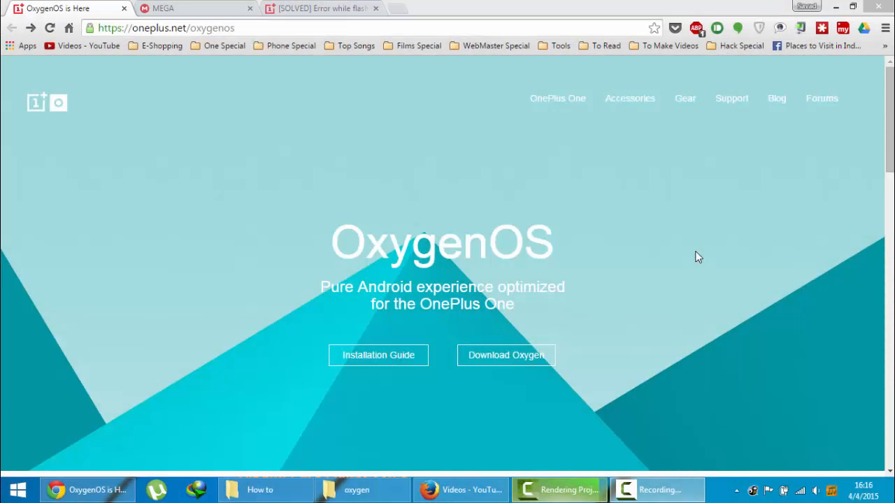
mouse_move(333, 207)
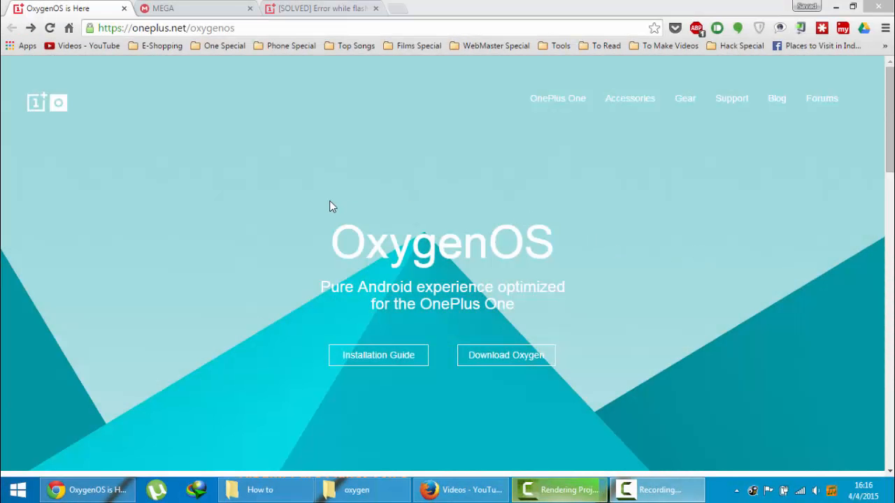
Select the full OxygenOS download page address in the browser's address bar
double_click(440, 243)
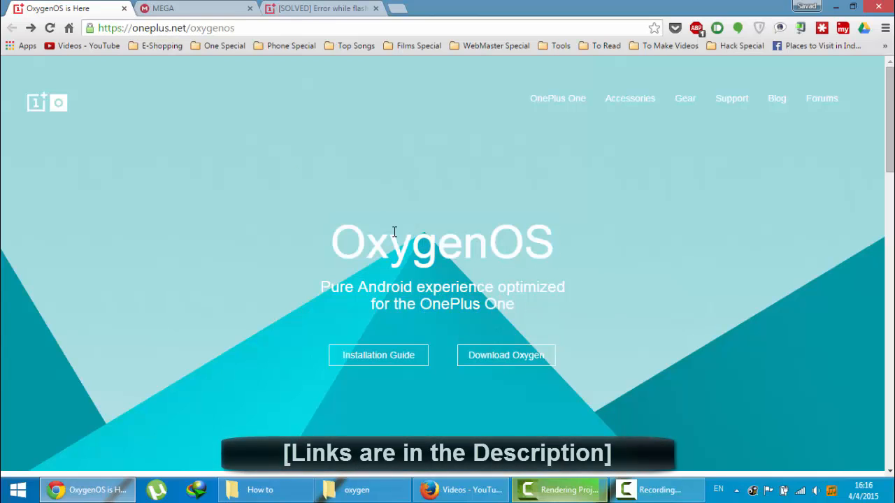
click(166, 28)
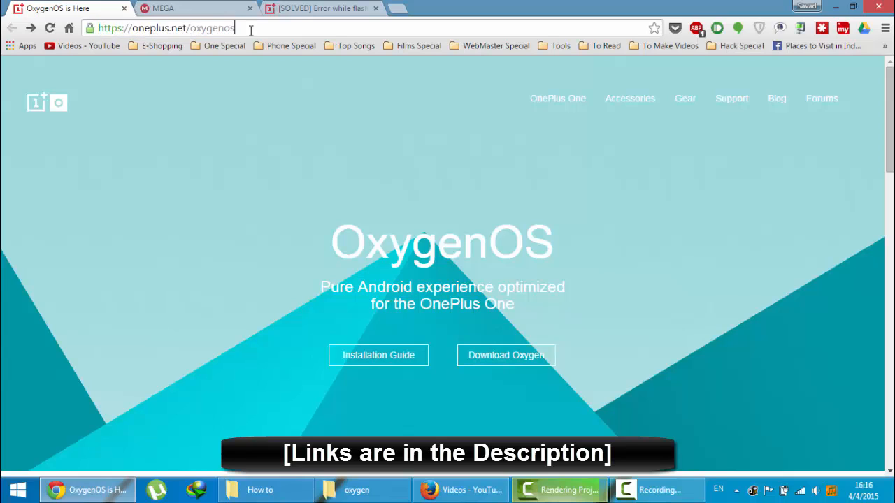
triple_click(165, 28)
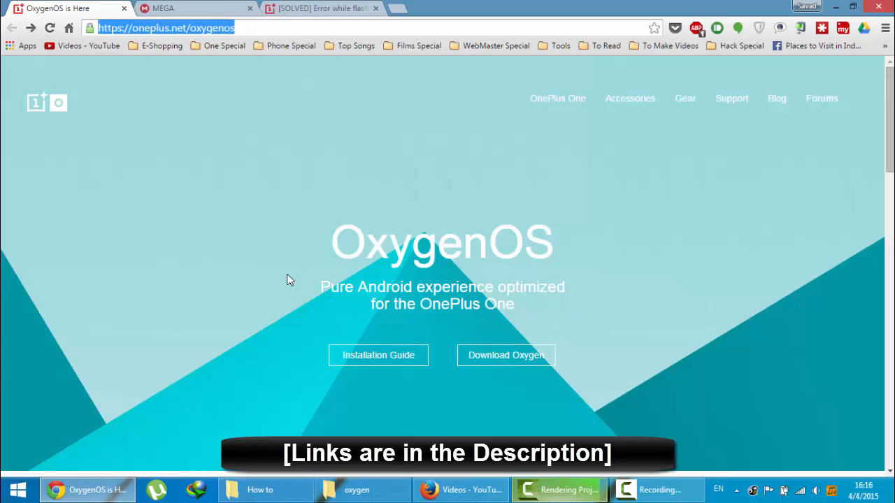
mouse_move(360, 363)
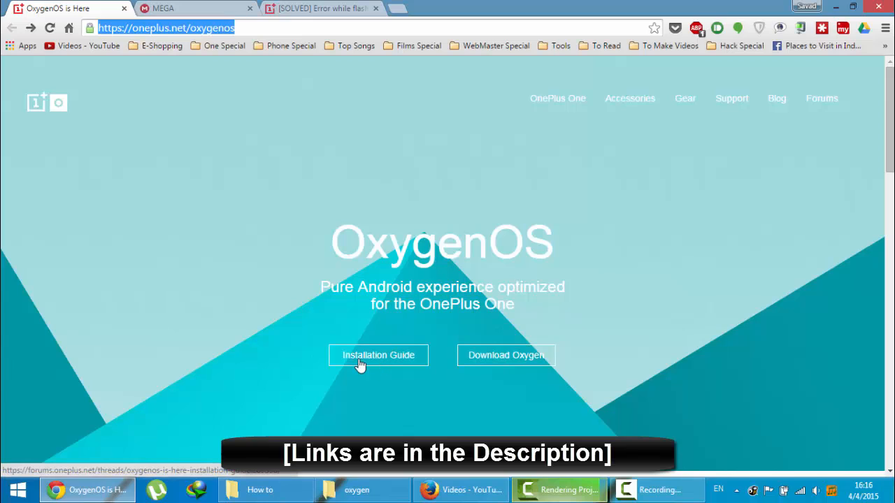
mouse_move(509, 363)
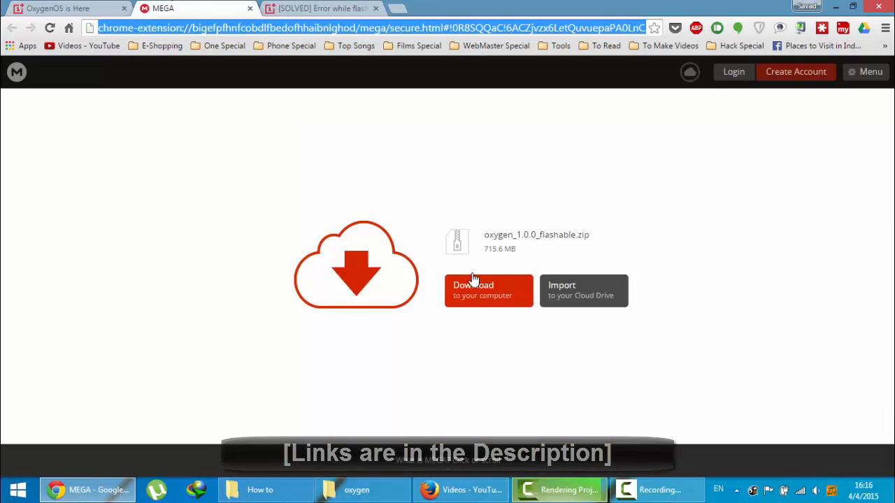
Show F:\Downloads\OPO ROMs\oxygen and select the 705 MB oxygenos_1.0.0.zip archive
click(63, 8)
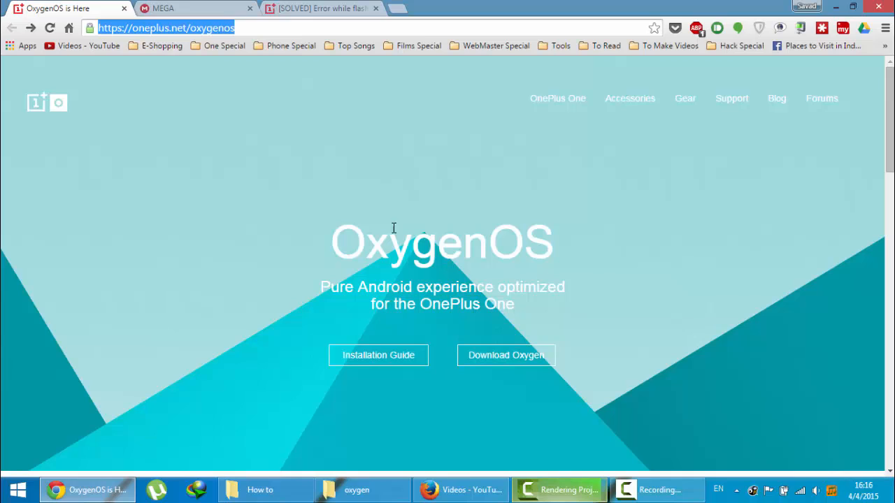
click(358, 489)
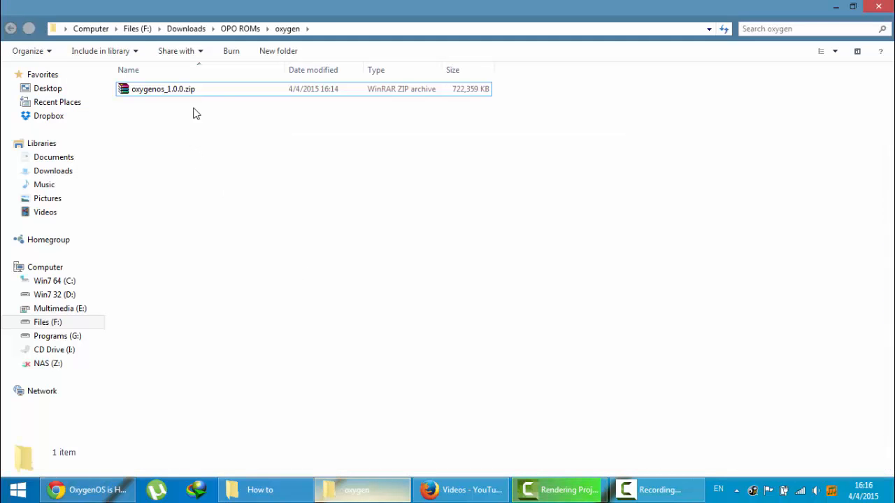
click(162, 90)
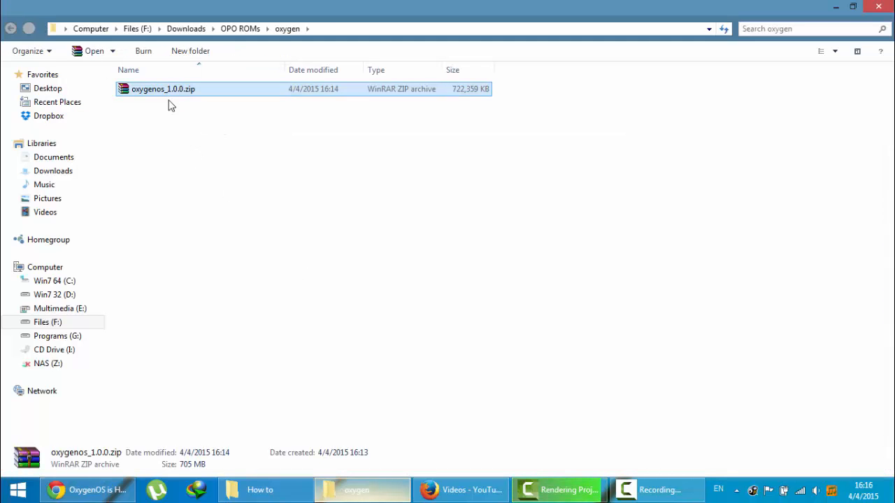
mouse_move(139, 100)
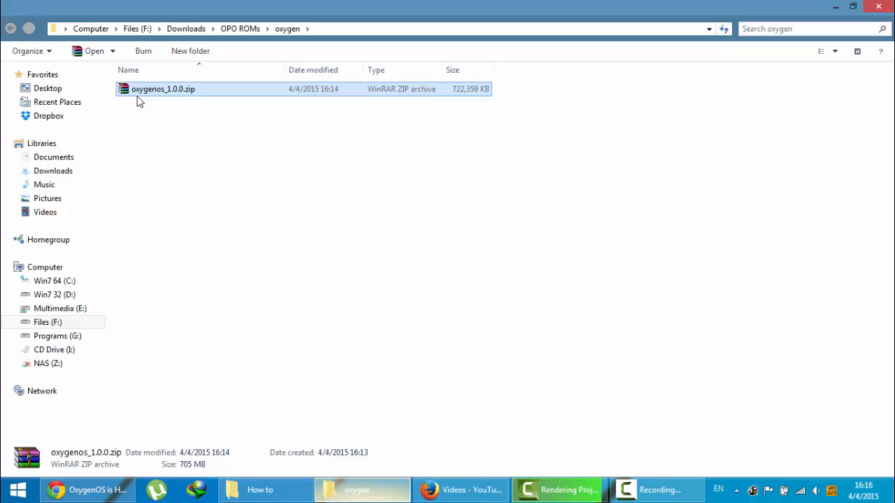
mouse_move(192, 97)
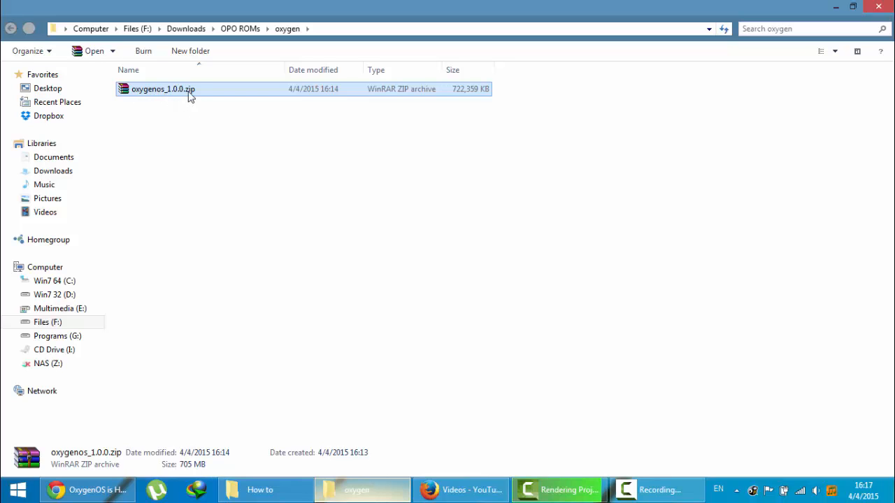
double_click(162, 89)
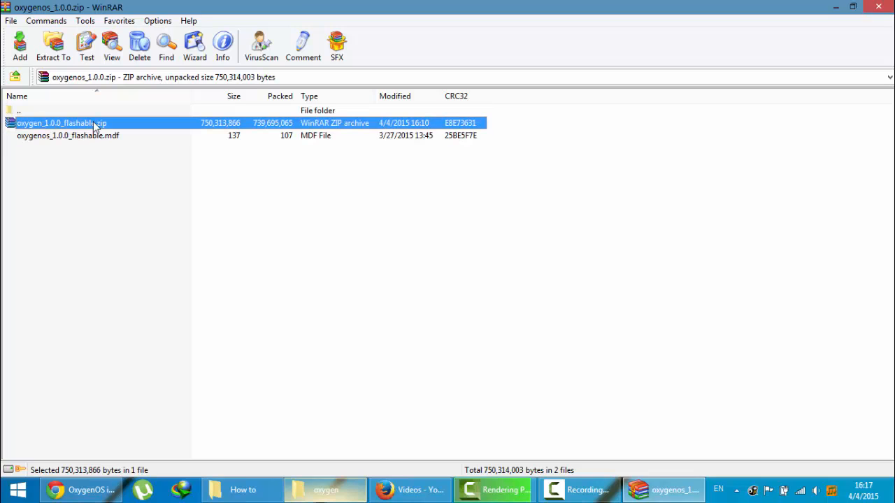
mouse_move(100, 144)
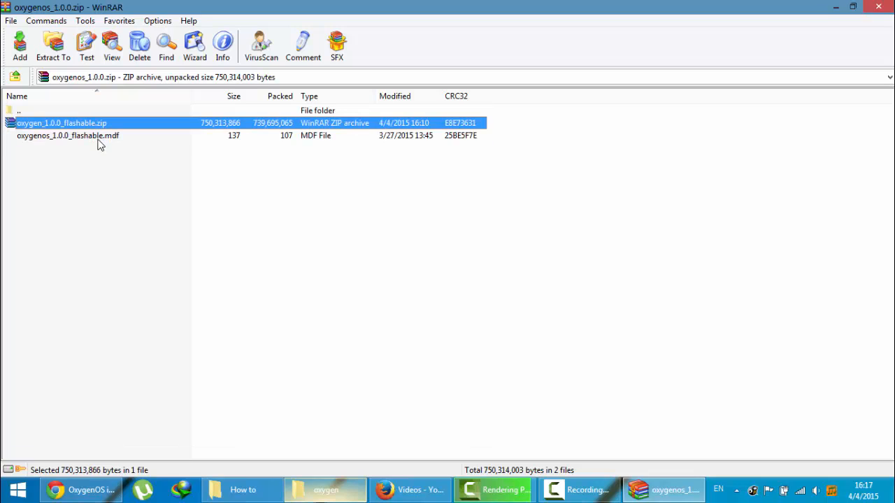
click(67, 134)
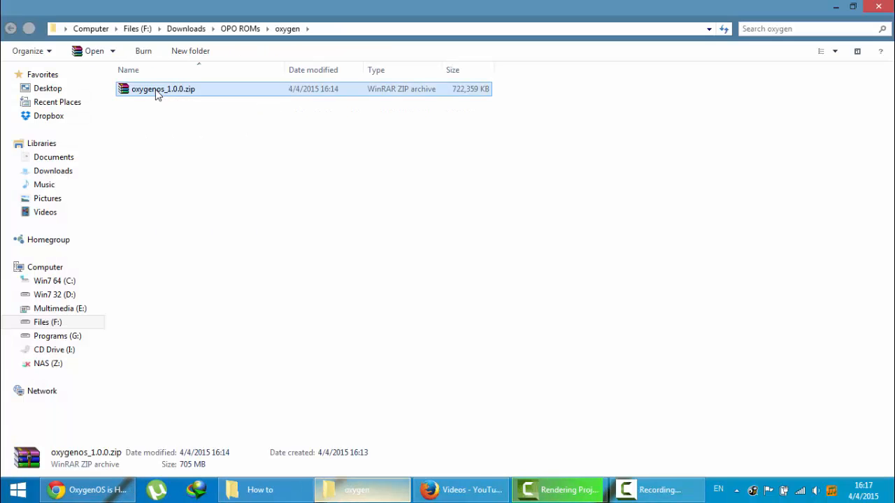
Extract oxygenos_1.0.0.zip into the oxygen folder with WinRAR's Extract files
right_click(162, 89)
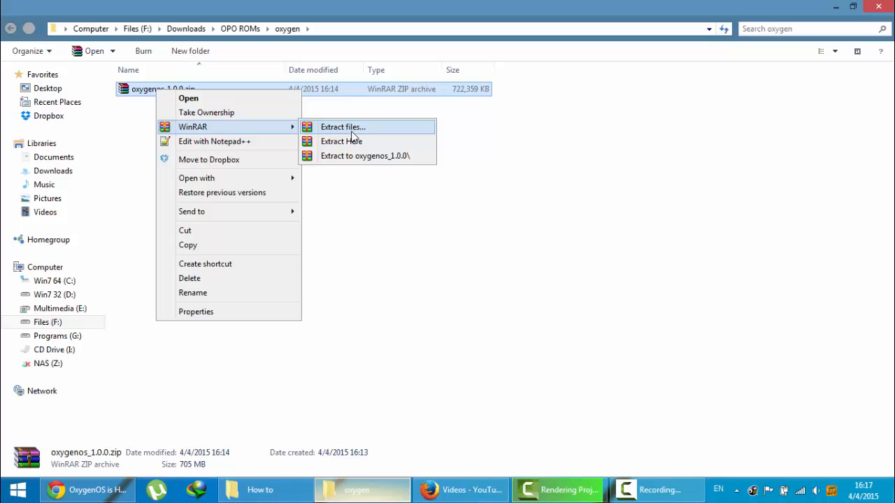
click(342, 126)
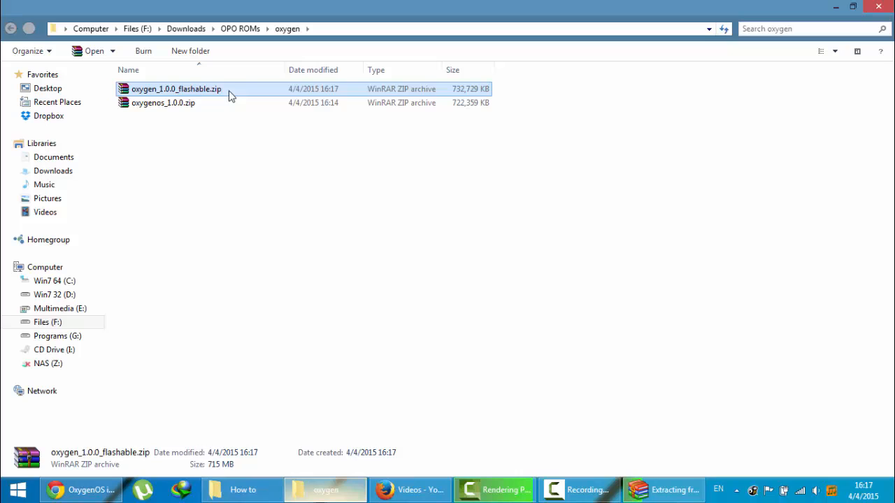
click(247, 151)
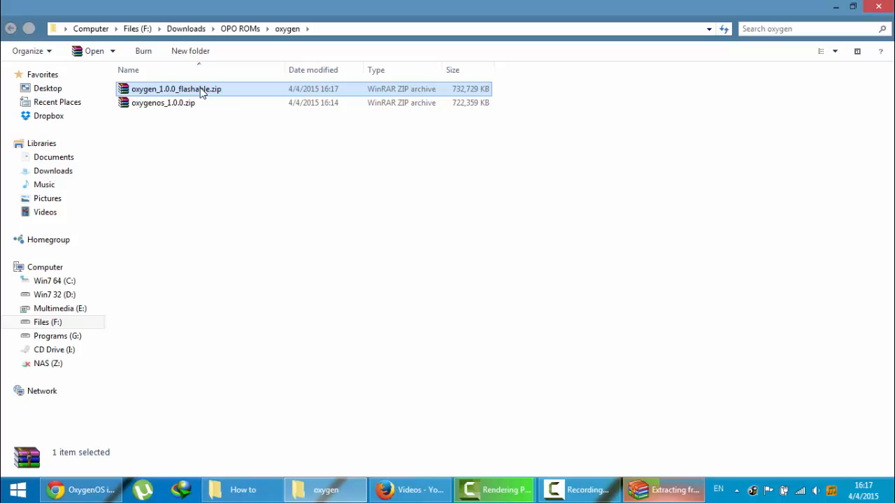
Select the extracted oxygen_1.0.0_flashable.zip to confirm its ~715 MB size
click(176, 89)
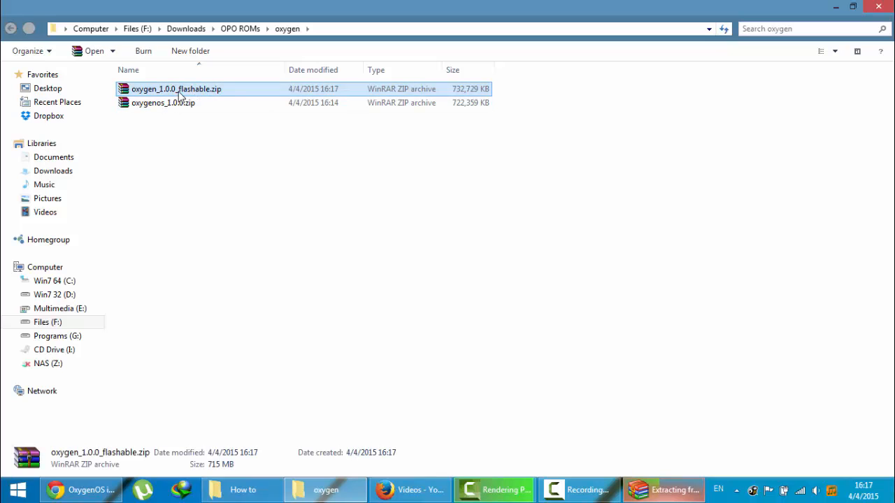
mouse_move(551, 363)
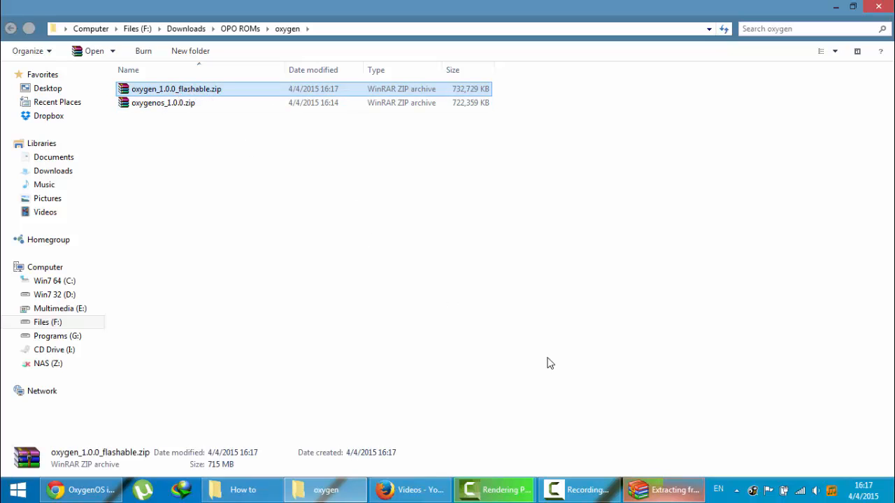
click(162, 104)
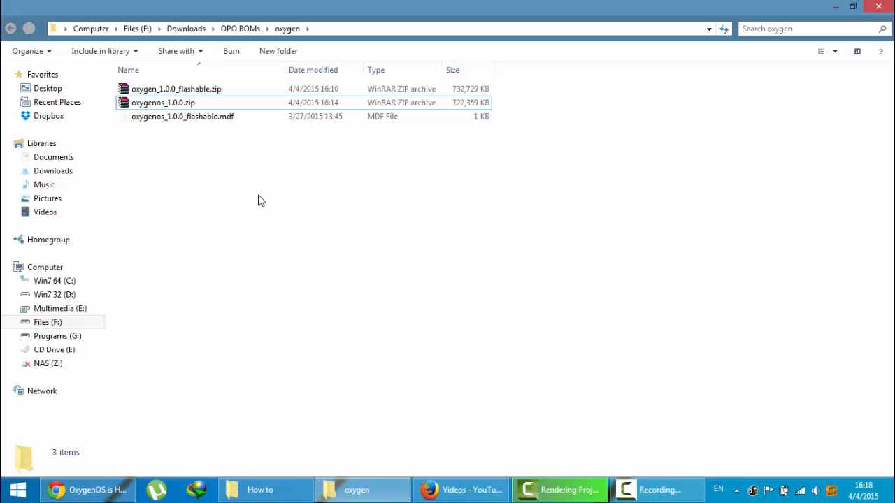
click(176, 89)
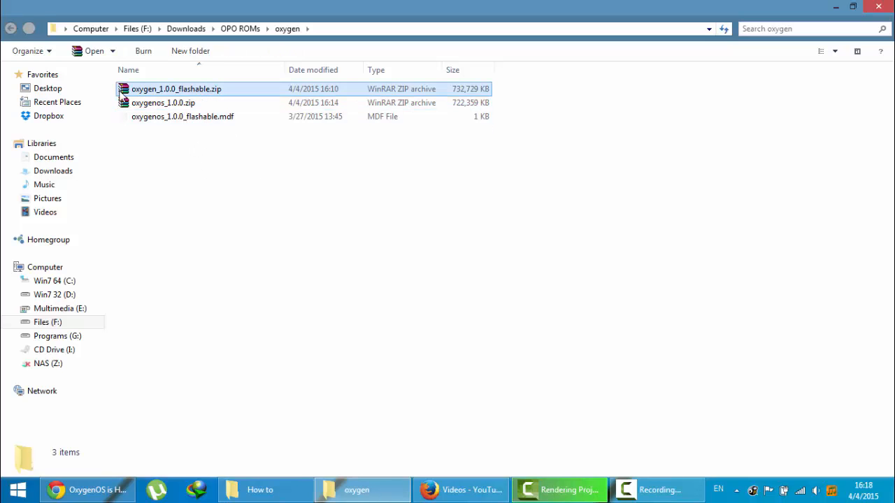
click(176, 90)
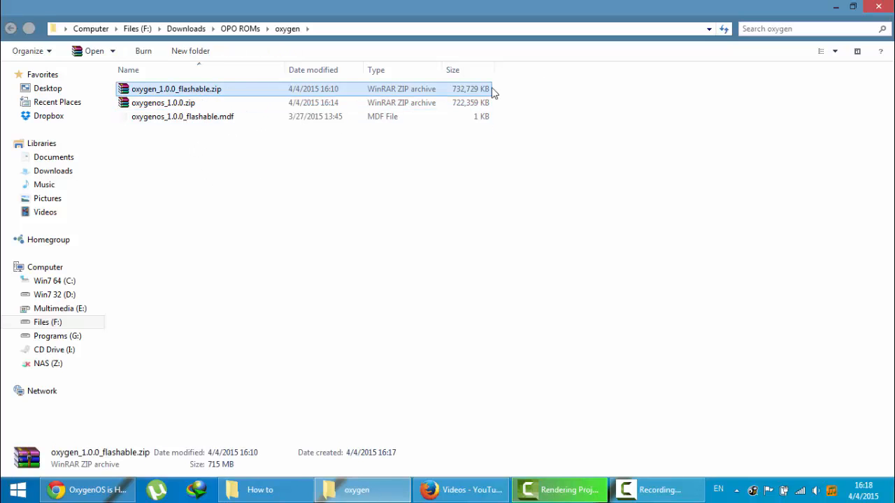
mouse_move(478, 95)
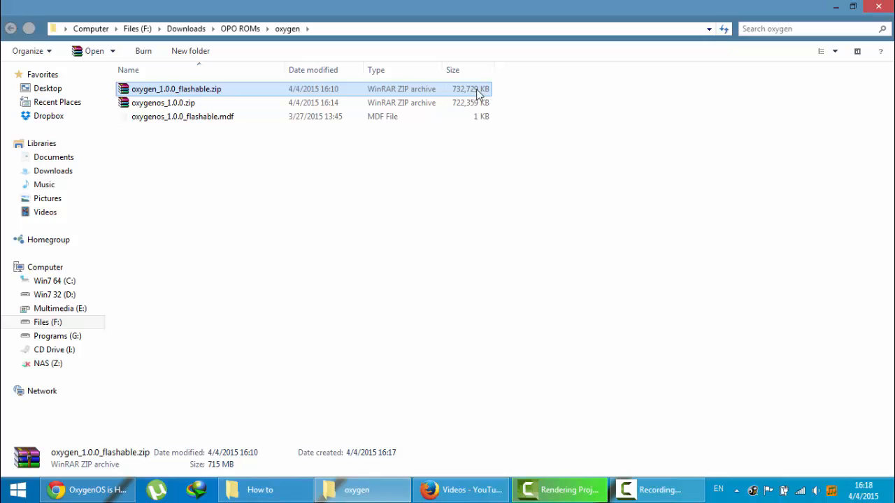
mouse_move(217, 97)
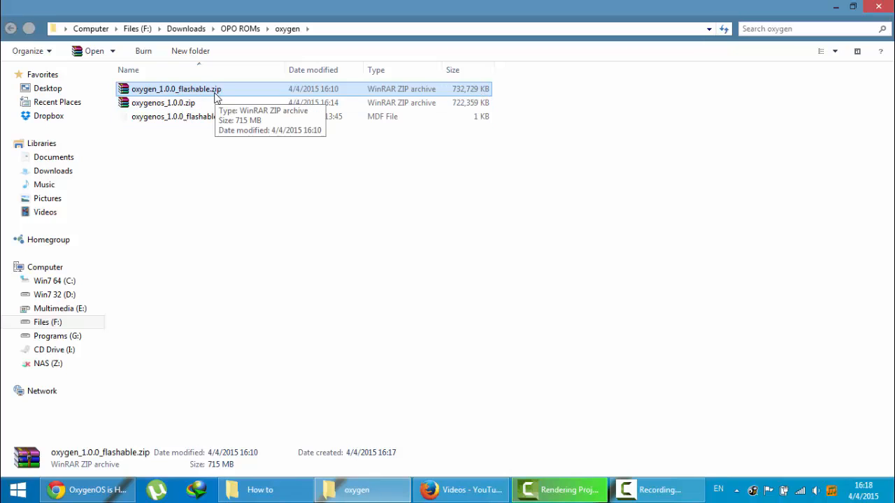